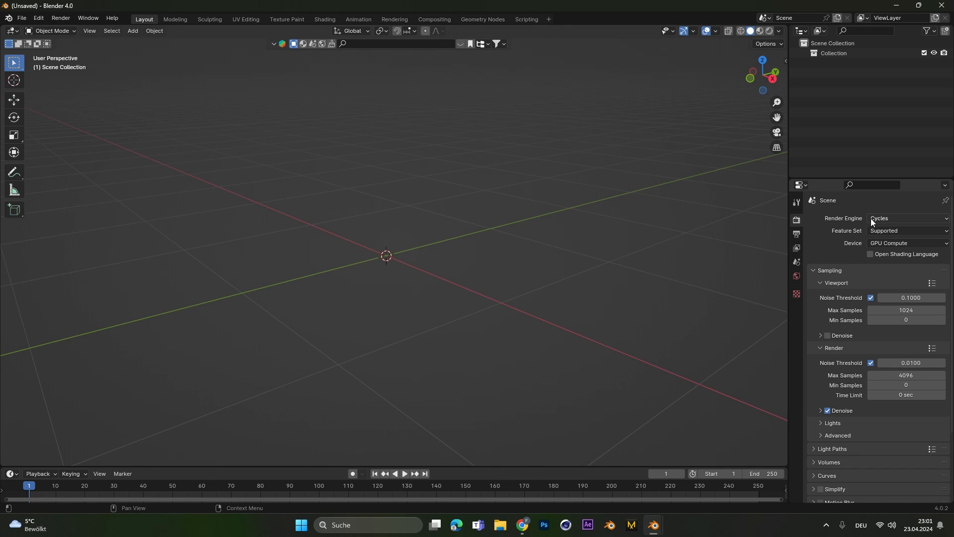
{"action": "mouse_move", "coordinate": [833, 239]}
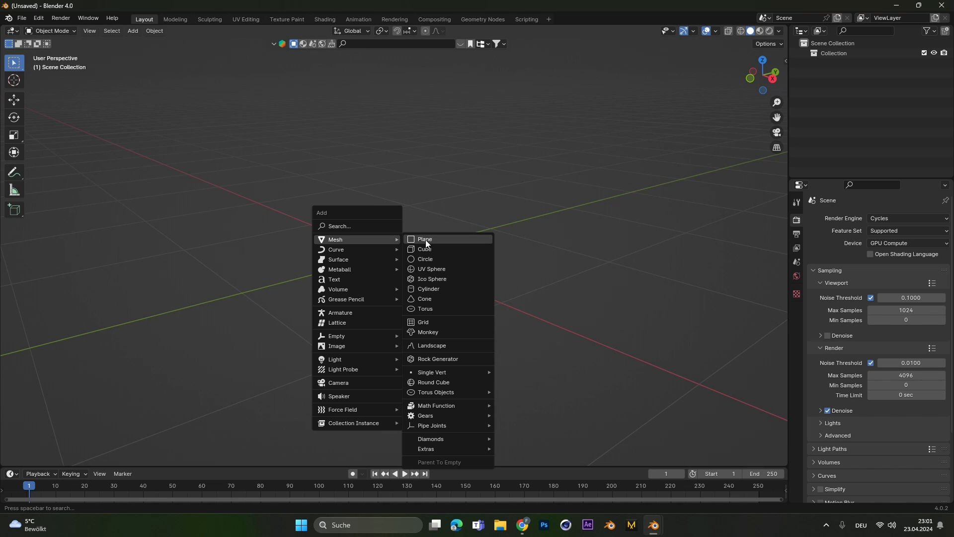
Add a cube, toggle Edit Mode, and scale it along Y into a long bar.
{"action": "left_click", "coordinate": [425, 249]}
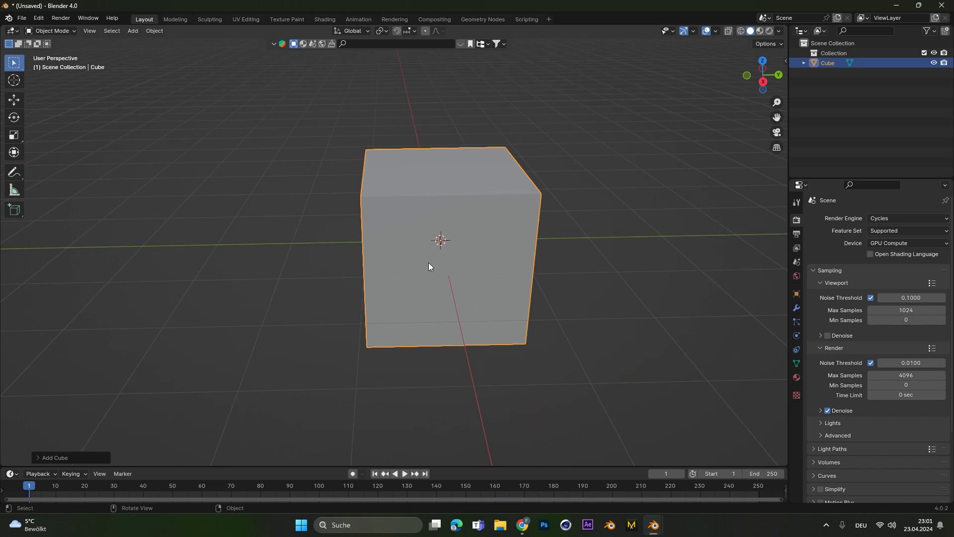
{"action": "key", "text": "Tab"}
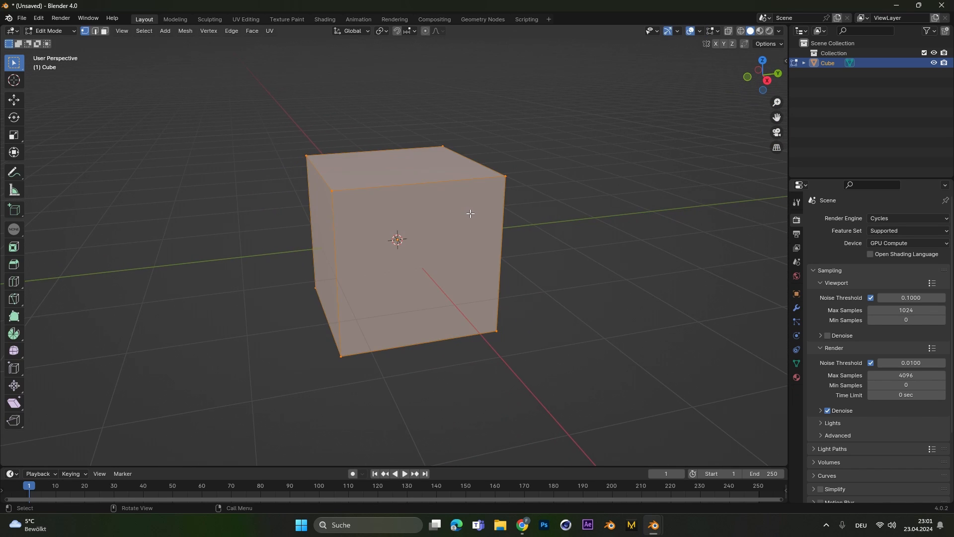
{"action": "key", "text": "g"}
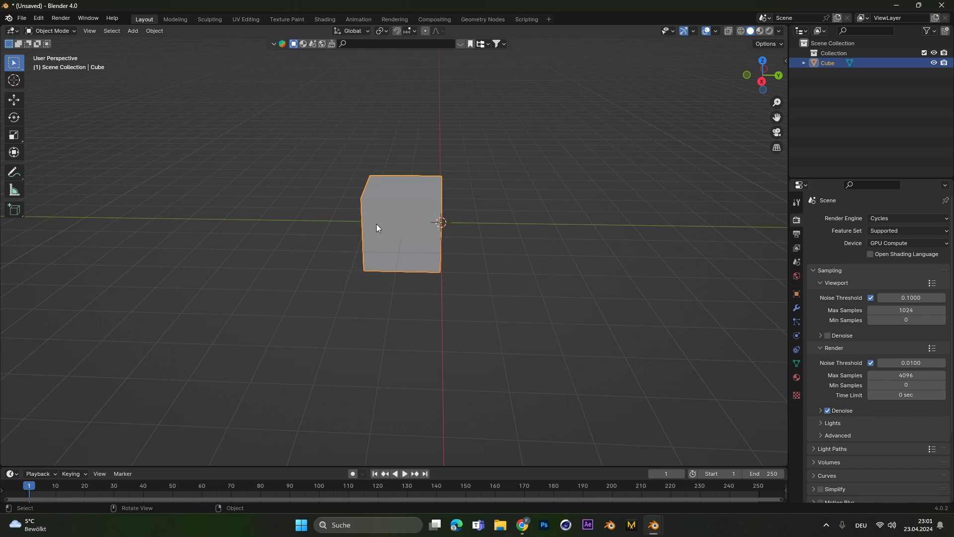
{"action": "key", "text": "s"}
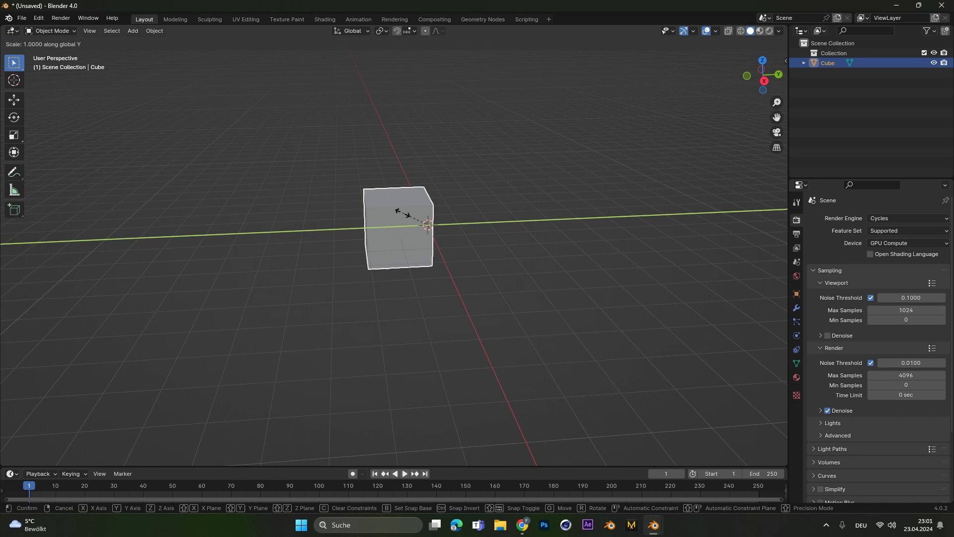
{"action": "mouse_move", "coordinate": [301, 225]}
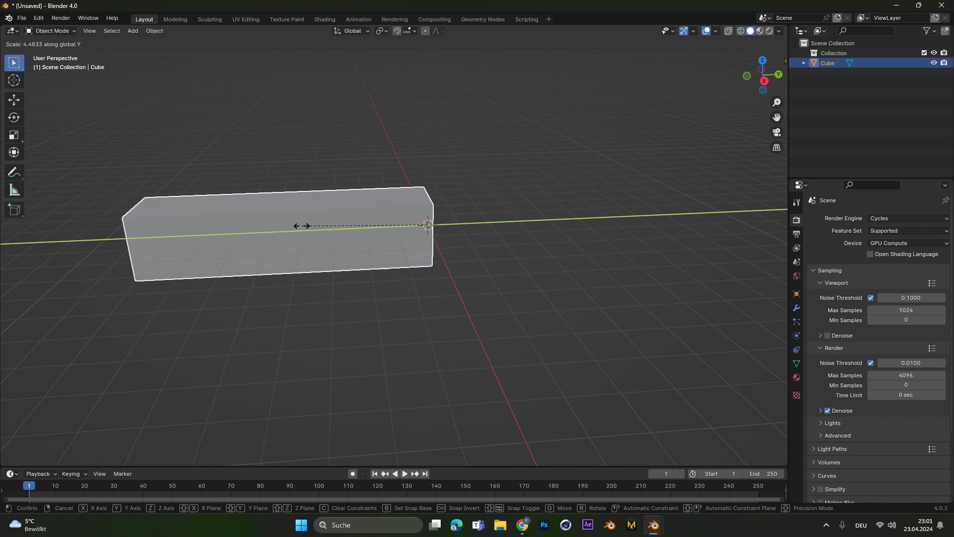
{"action": "left_click", "coordinate": [338, 241]}
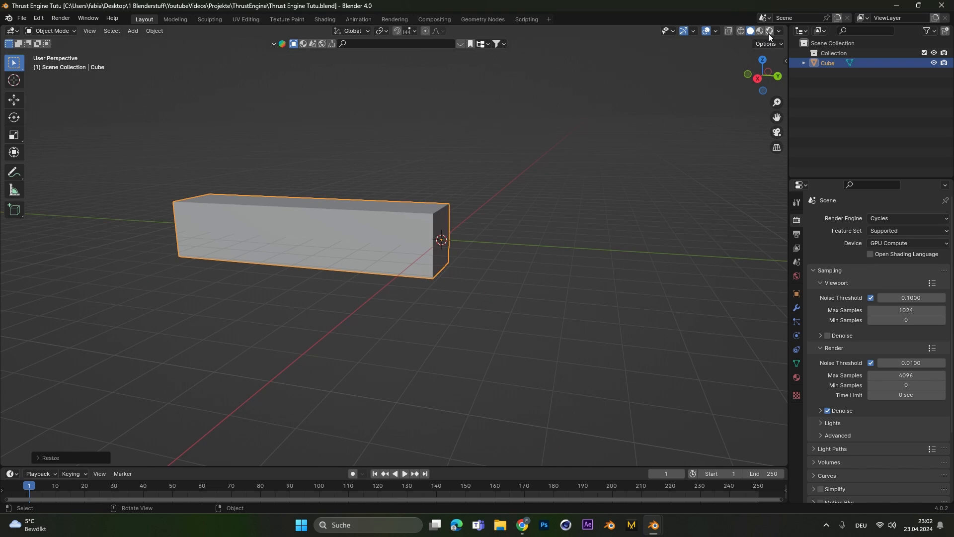
Switch the viewport to Rendered shading and set the World background to black.
{"action": "left_click", "coordinate": [758, 31]}
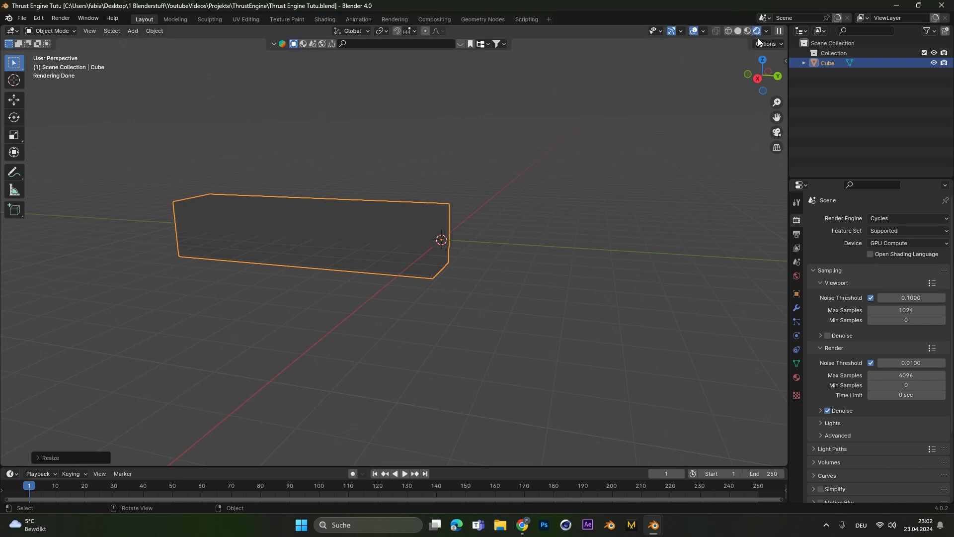
{"action": "left_click", "coordinate": [795, 275]}
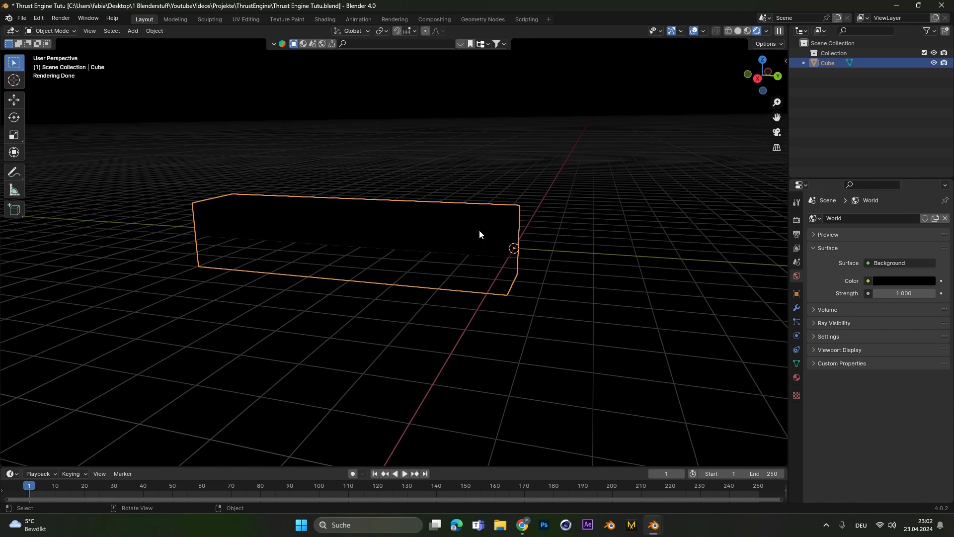
{"action": "mouse_move", "coordinate": [335, 57]}
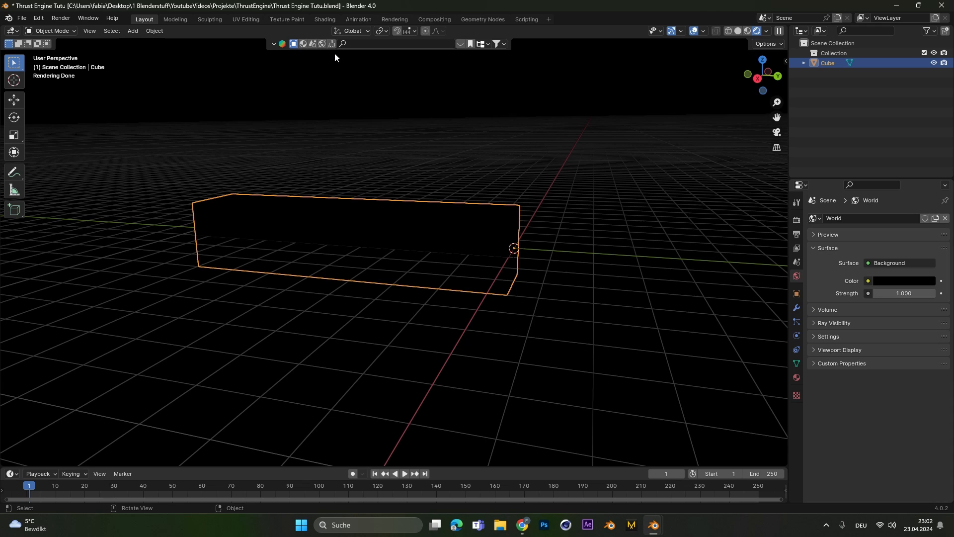
{"action": "mouse_move", "coordinate": [400, 234]}
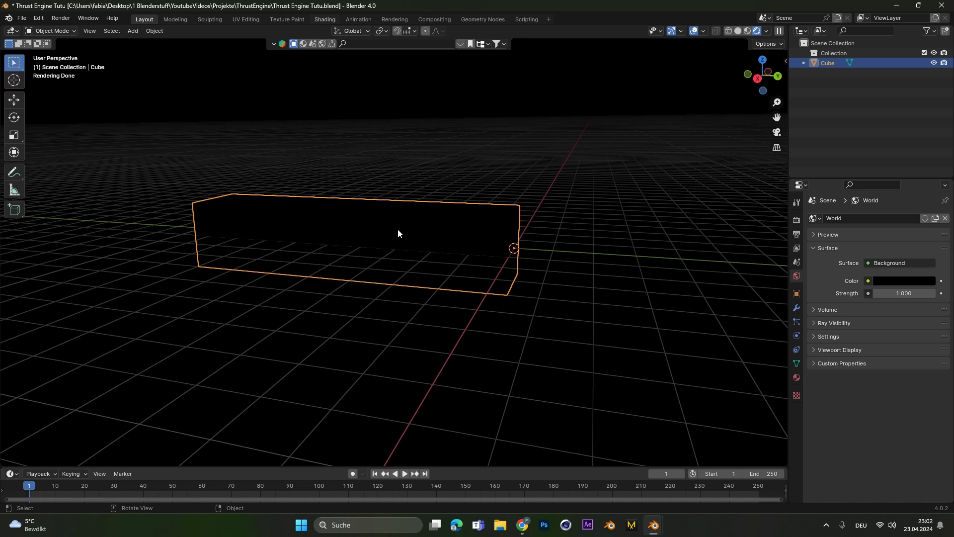
In the Shading workspace, create a new material using a Principled Volume shader.
{"action": "left_click", "coordinate": [324, 19]}
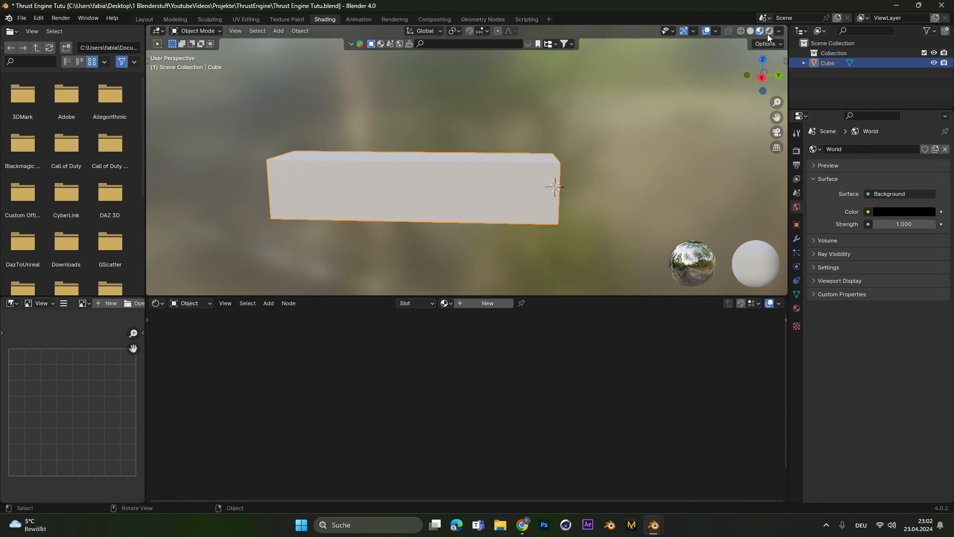
{"action": "left_click", "coordinate": [757, 31]}
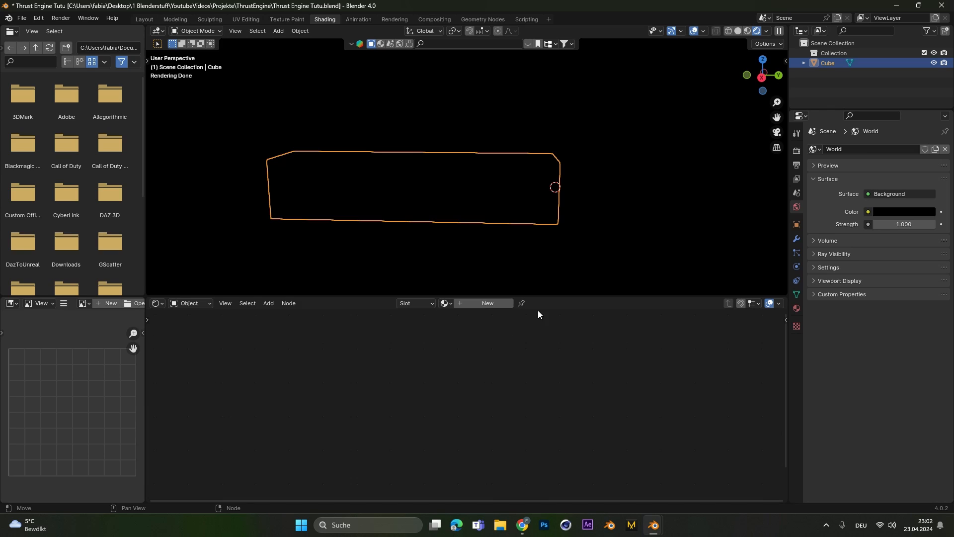
{"action": "left_click", "coordinate": [487, 303]}
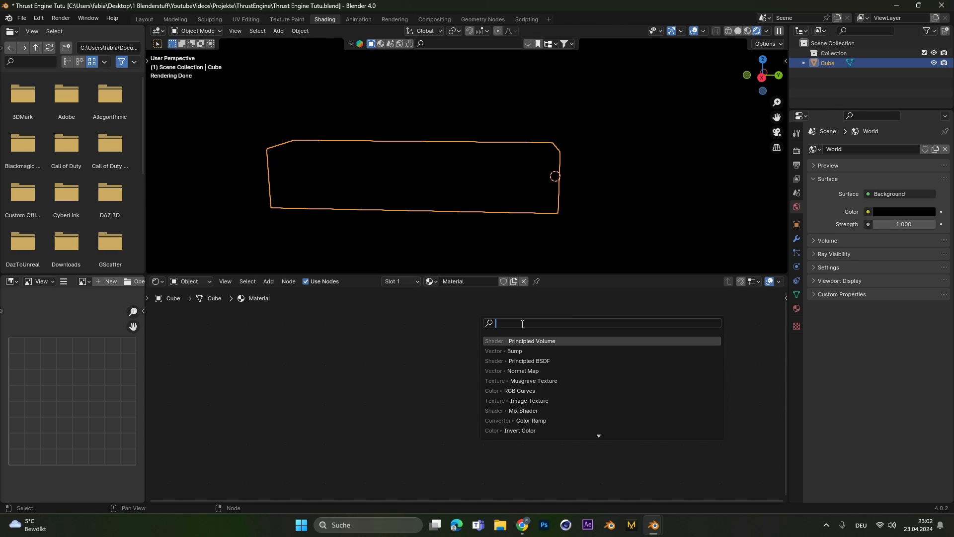
{"action": "type", "text": "volme"}
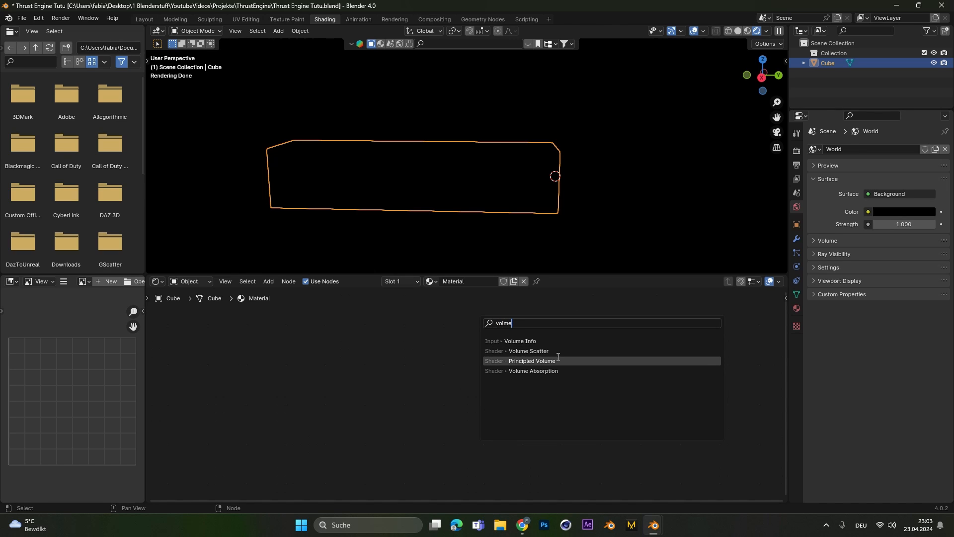
{"action": "left_click", "coordinate": [529, 360]}
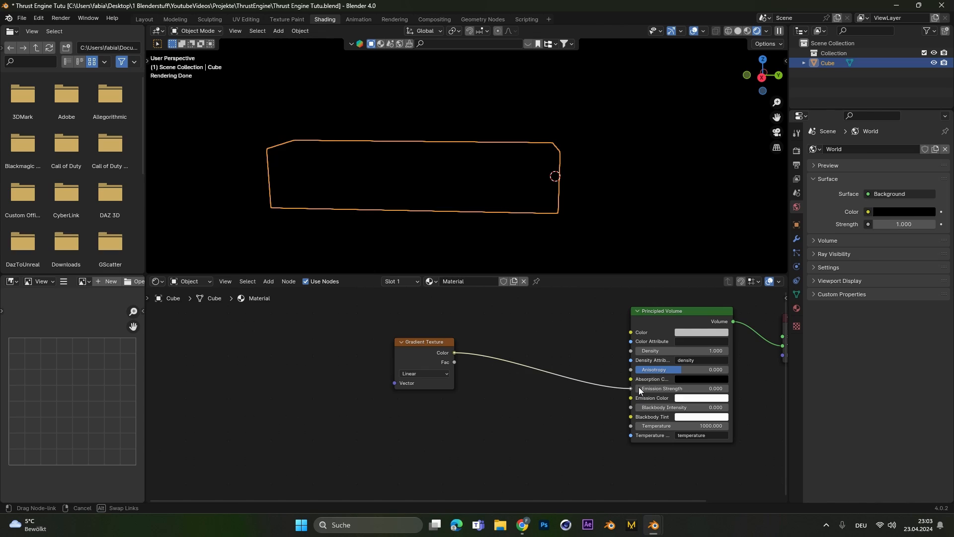
Make the gradient Spherical and add texture coordinate and mapping nodes with Ctrl+T.
{"action": "left_click", "coordinate": [423, 373]}
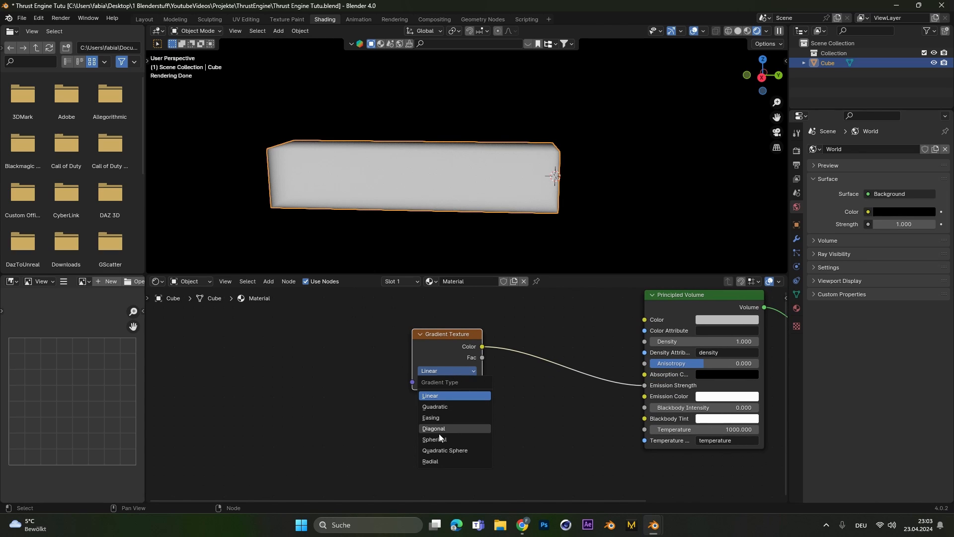
{"action": "left_click", "coordinate": [434, 439]}
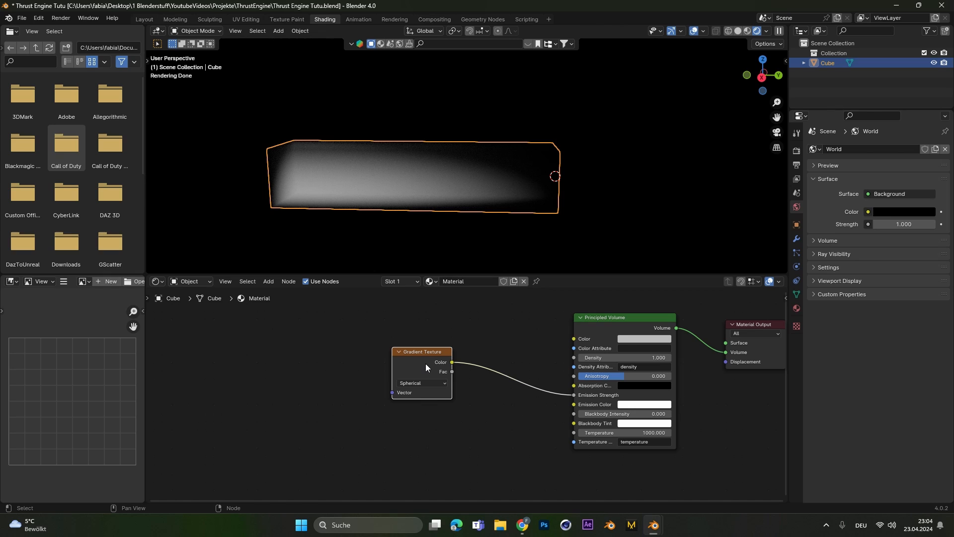
{"action": "key", "text": "ctrl+t"}
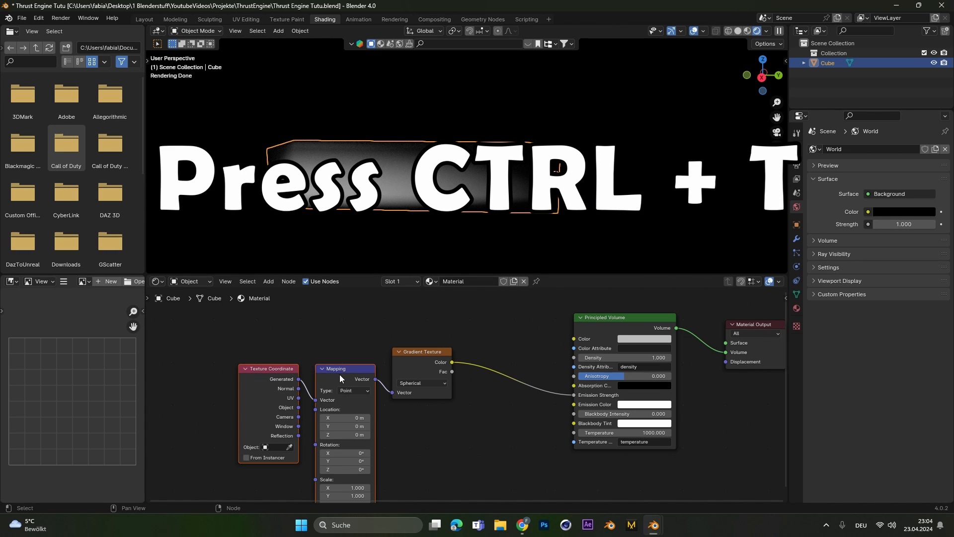
Check the Node Wrangler add-on in Preferences.
{"action": "left_click", "coordinate": [38, 19]}
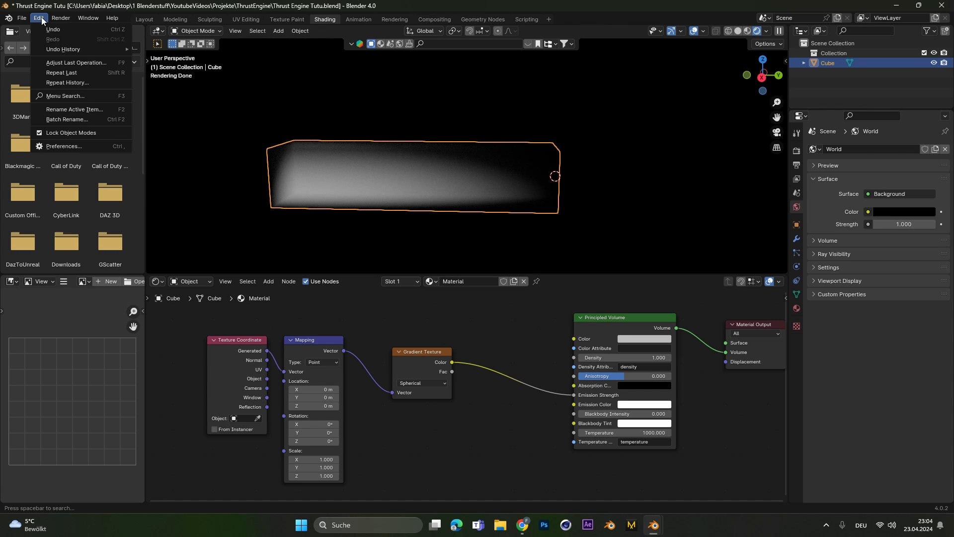
{"action": "left_click", "coordinate": [64, 146]}
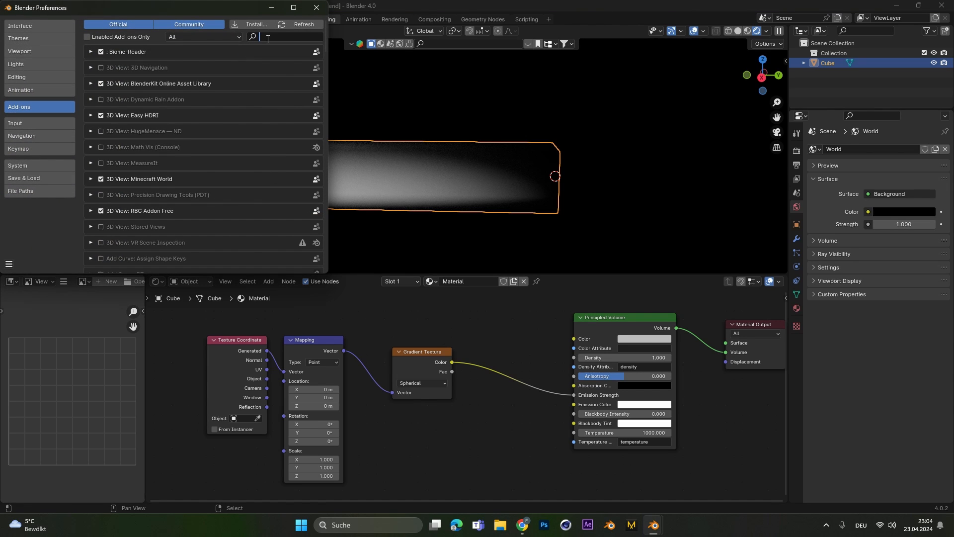
{"action": "type", "text": "node"}
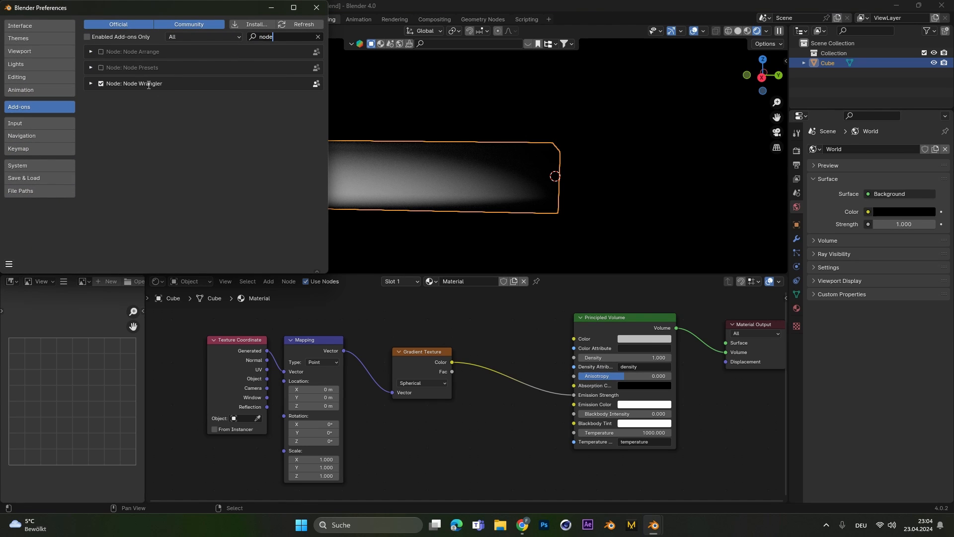
{"action": "left_click", "coordinate": [316, 7]}
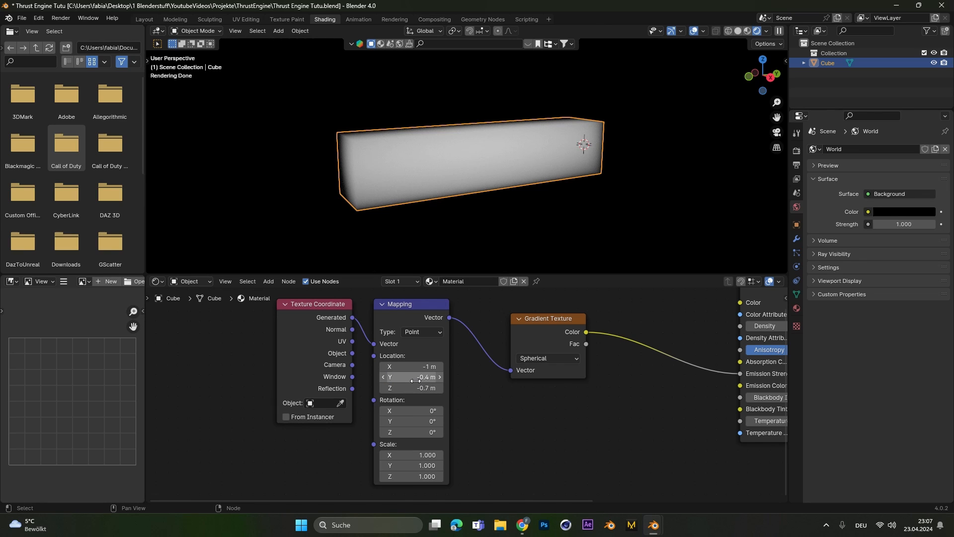
Enter Mapping location -1, -0.4, -1 and scale 2, 1.8, 2.
{"action": "double_click", "coordinate": [411, 388]}
{"action": "type", "text": "c"}
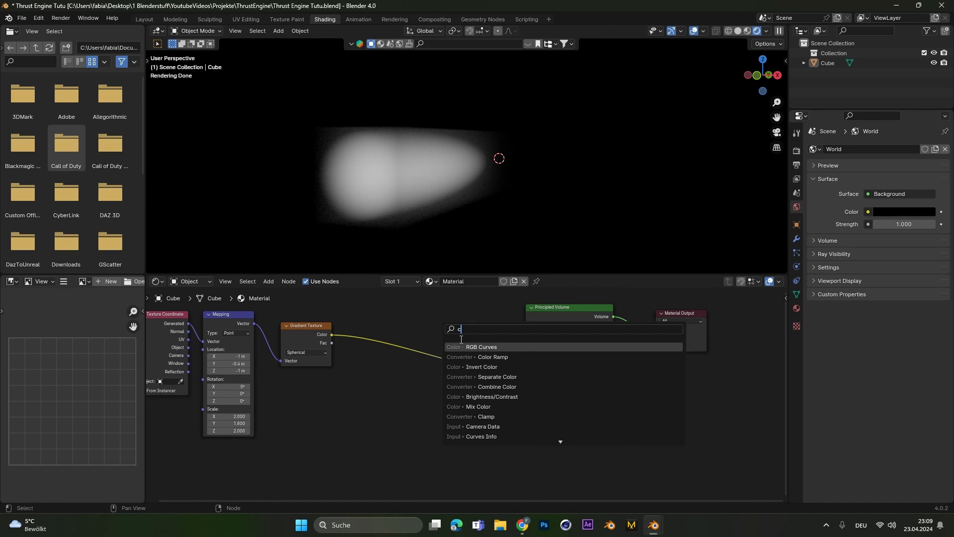
Add a Color Ramp to the gradient, with an extra stop and an adjusted stop colour.
{"action": "left_click", "coordinate": [493, 357]}
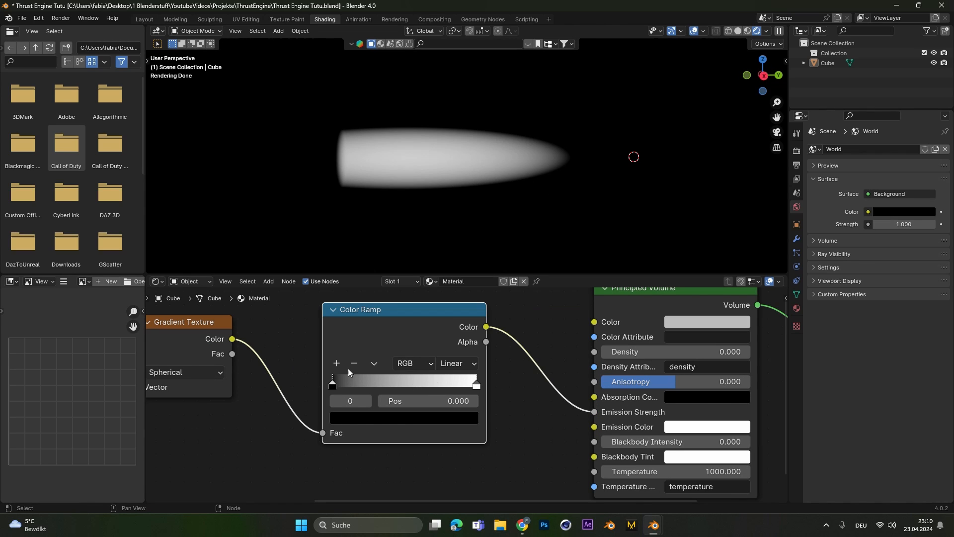
{"action": "left_click", "coordinate": [336, 363]}
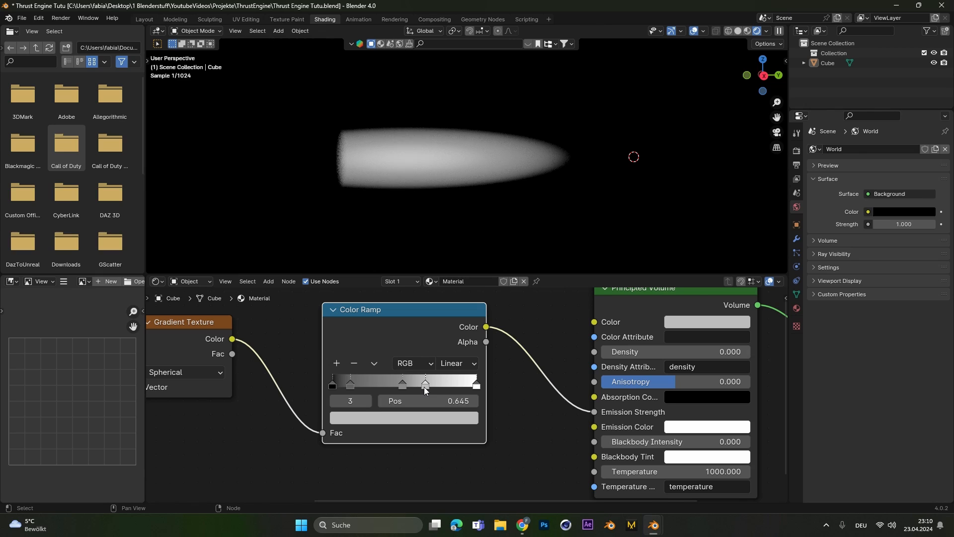
{"action": "left_click", "coordinate": [403, 418]}
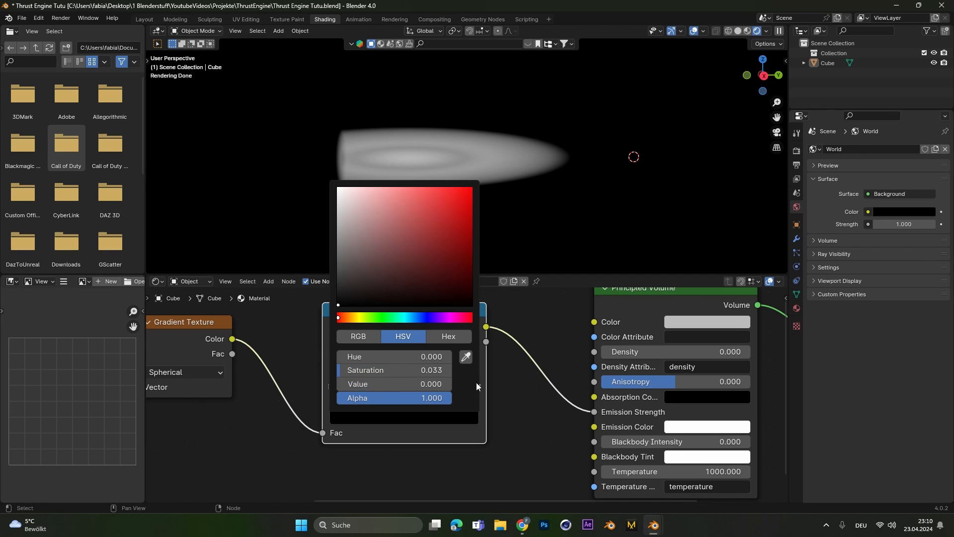
{"action": "left_click", "coordinate": [386, 260]}
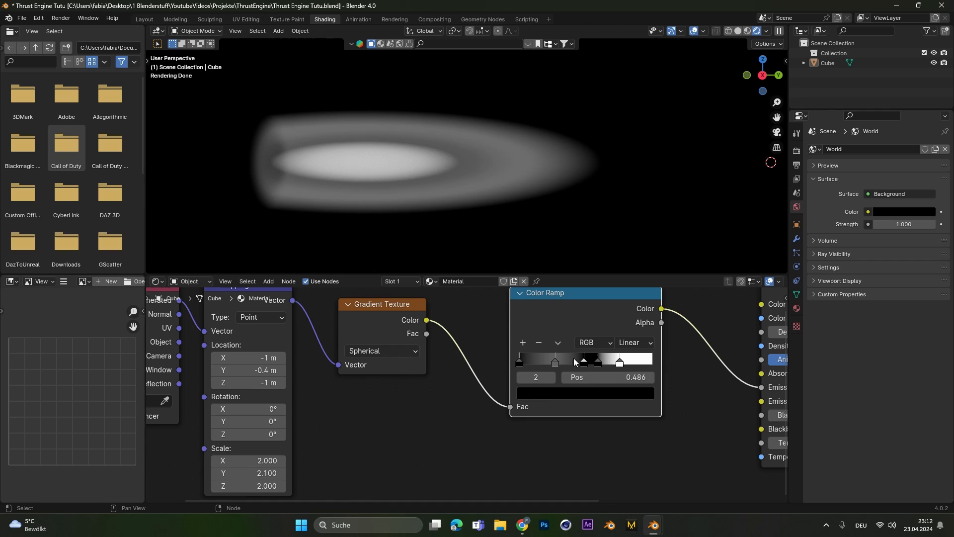
{"action": "mouse_move", "coordinate": [252, 351]}
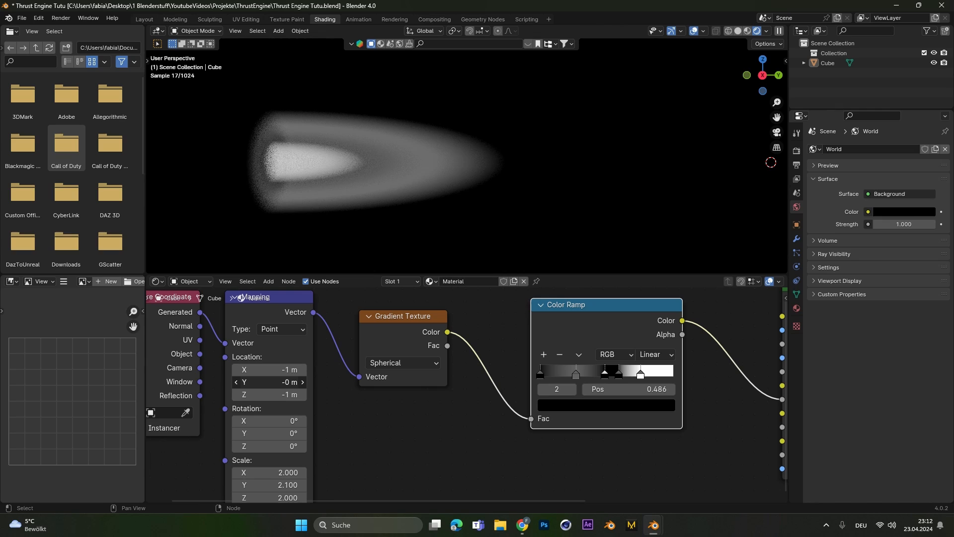
{"action": "left_click", "coordinate": [268, 384]}
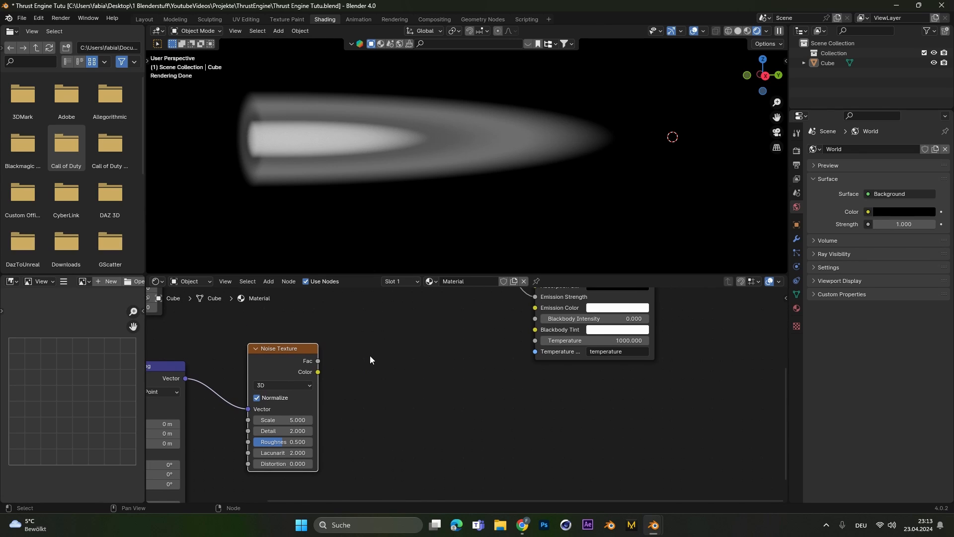
Set the Noise Texture node's dimensions dropdown to 4D.
{"action": "left_click", "coordinate": [282, 384]}
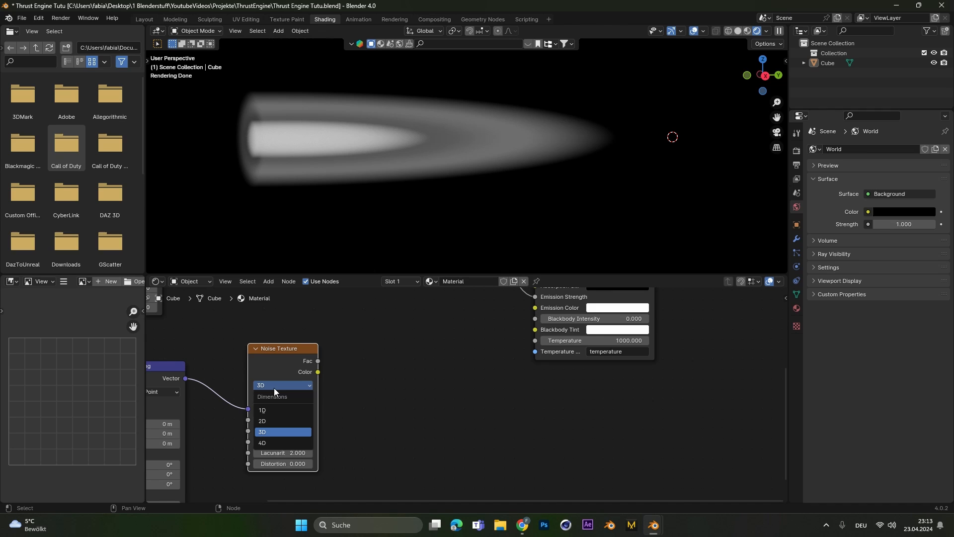
{"action": "left_click", "coordinate": [263, 442]}
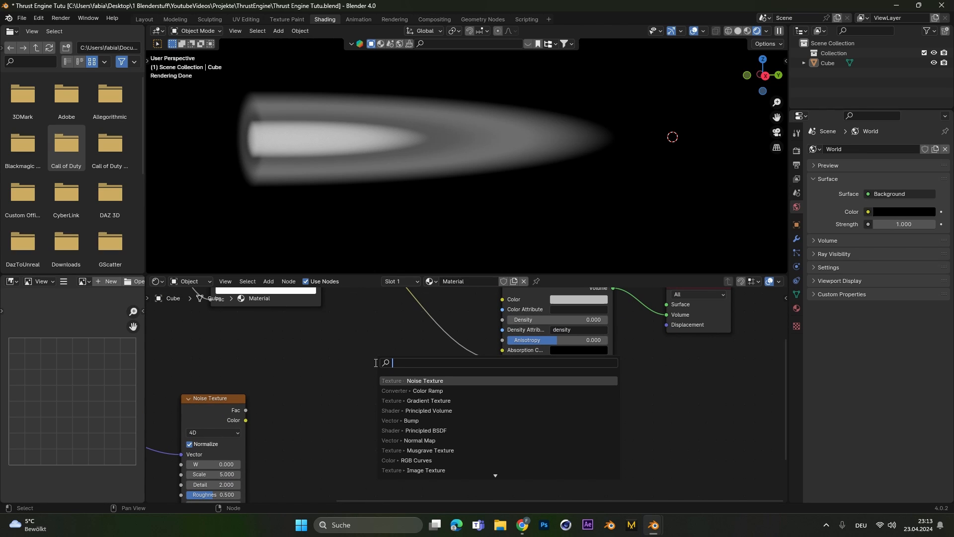
Insert a Mix Color node before Emission Strength and open its blend mode choices.
{"action": "type", "text": "mix colo"}
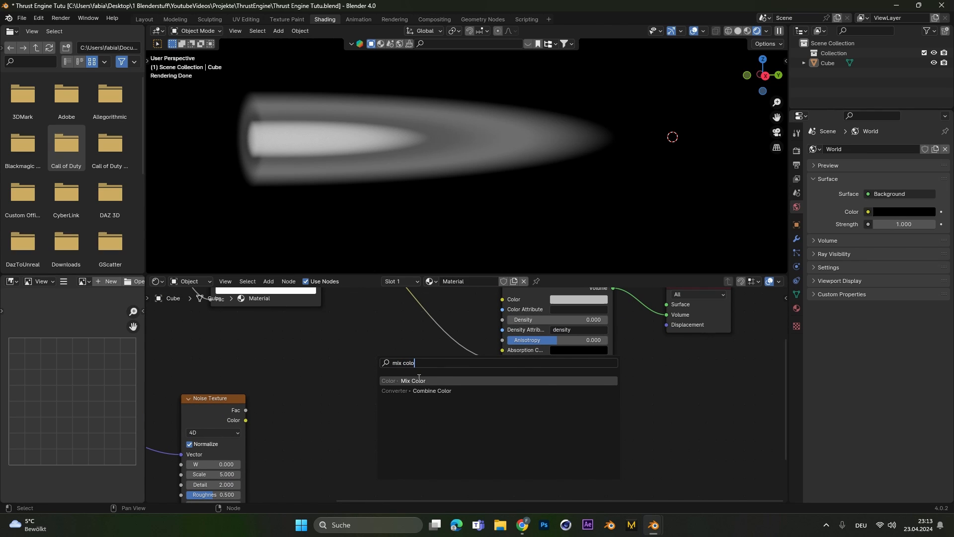
{"action": "left_click", "coordinate": [412, 380]}
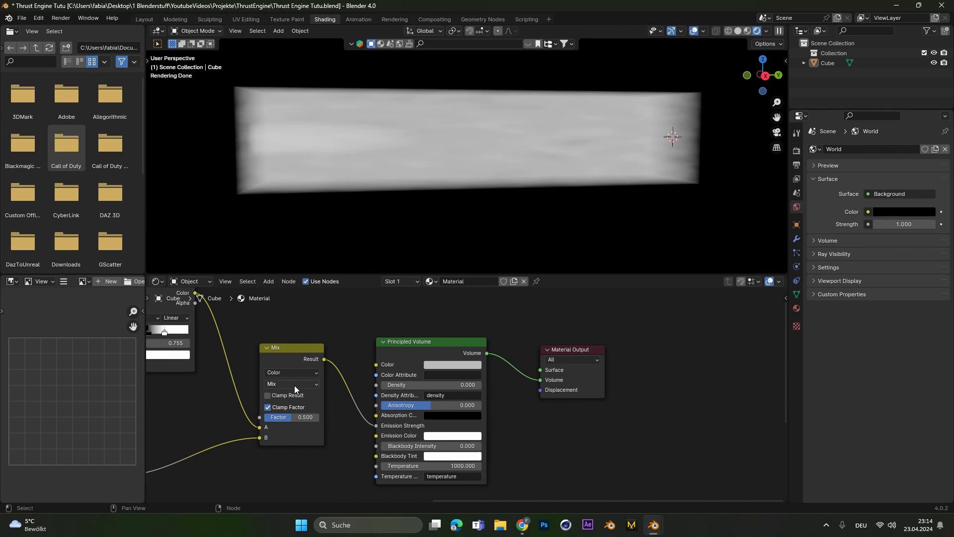
{"action": "left_click", "coordinate": [292, 383]}
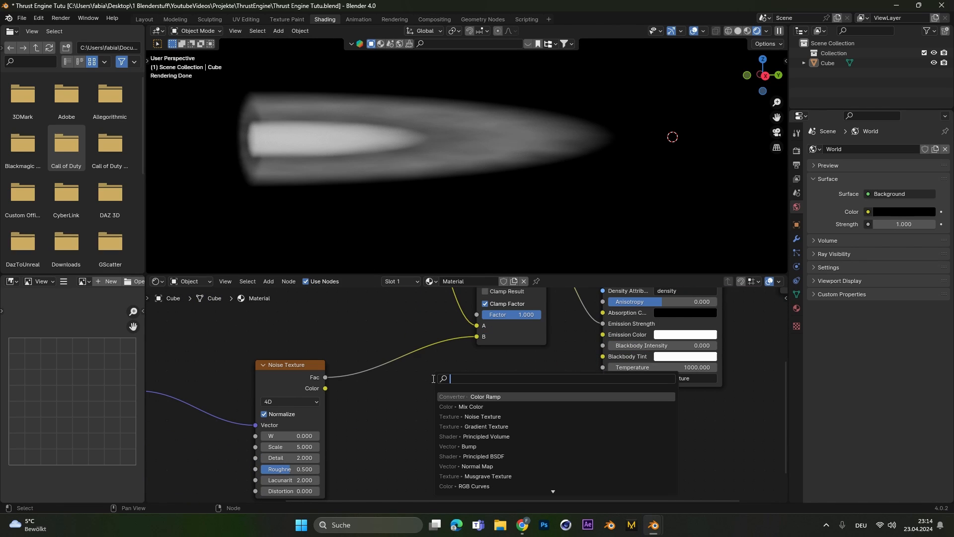
Add a Color Ramp after the second Noise Texture, feeding the Mix node's B input.
{"action": "type", "text": "colo"}
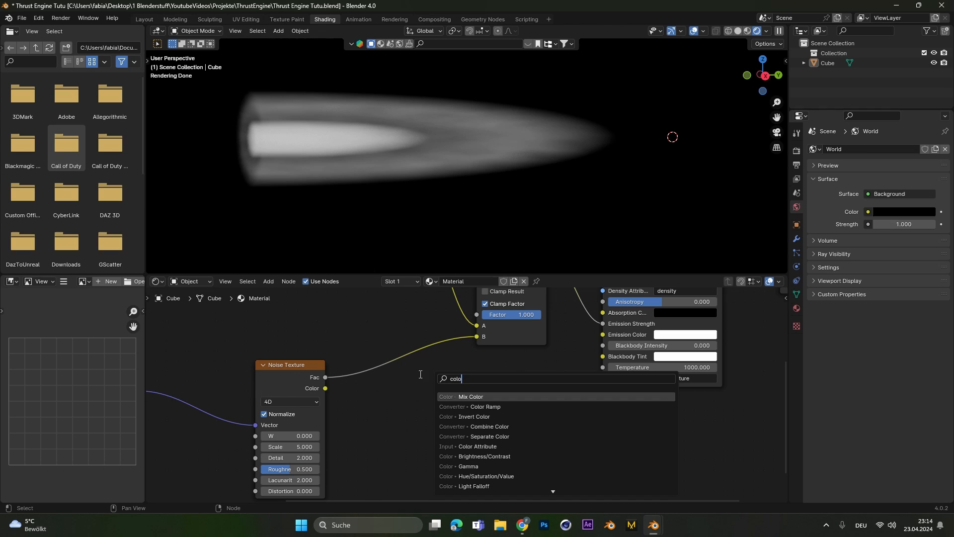
{"action": "left_click", "coordinate": [470, 407]}
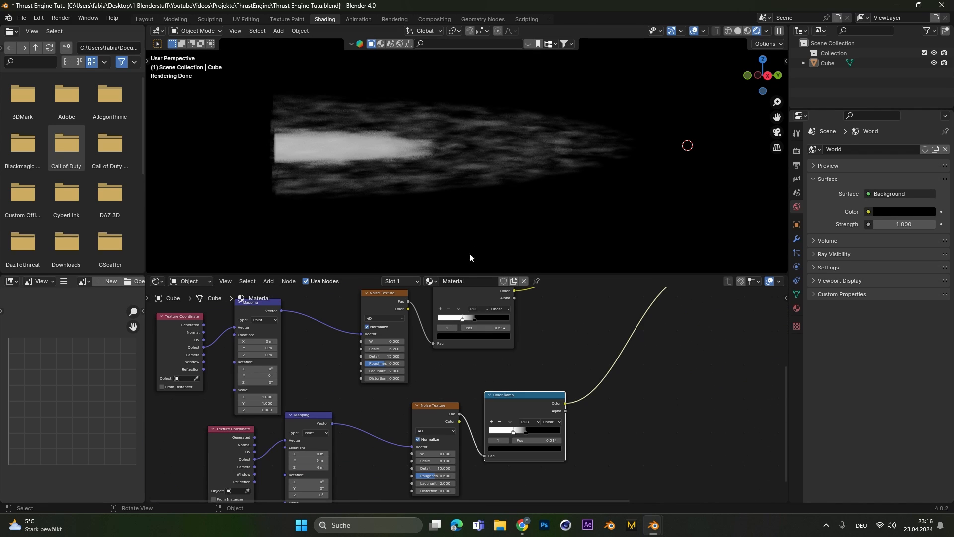
{"action": "mouse_move", "coordinate": [414, 357]}
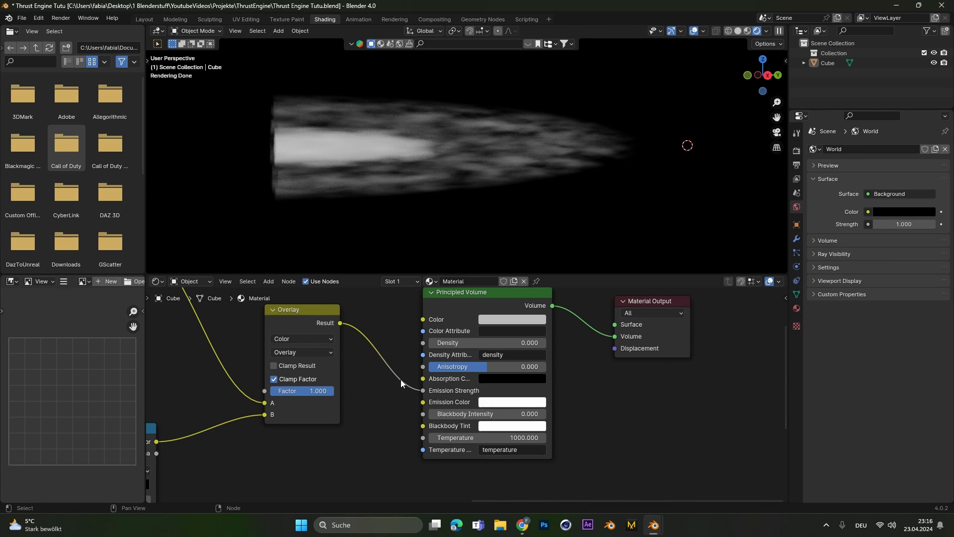
Set the Principled Volume Emission Color to a light pink.
{"action": "left_click", "coordinate": [512, 319]}
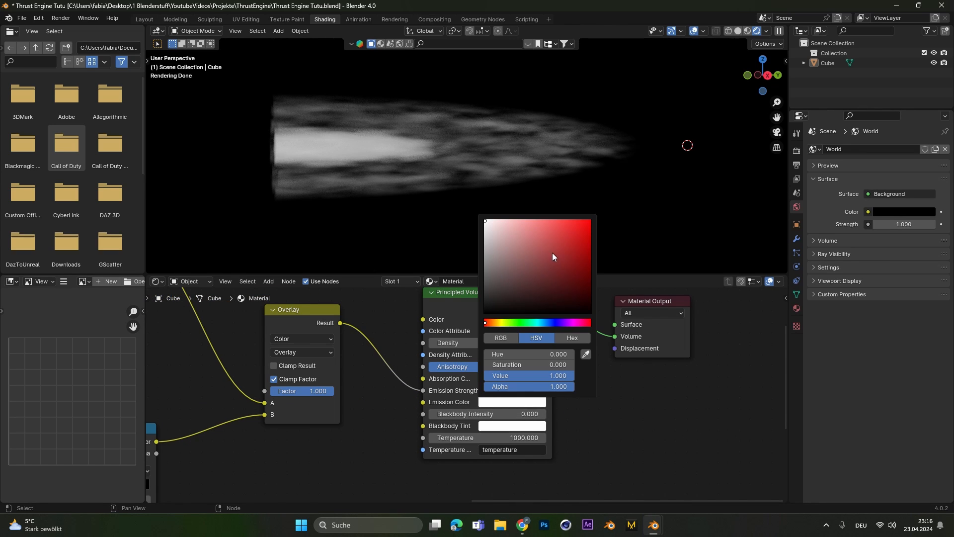
{"action": "left_click", "coordinate": [523, 233]}
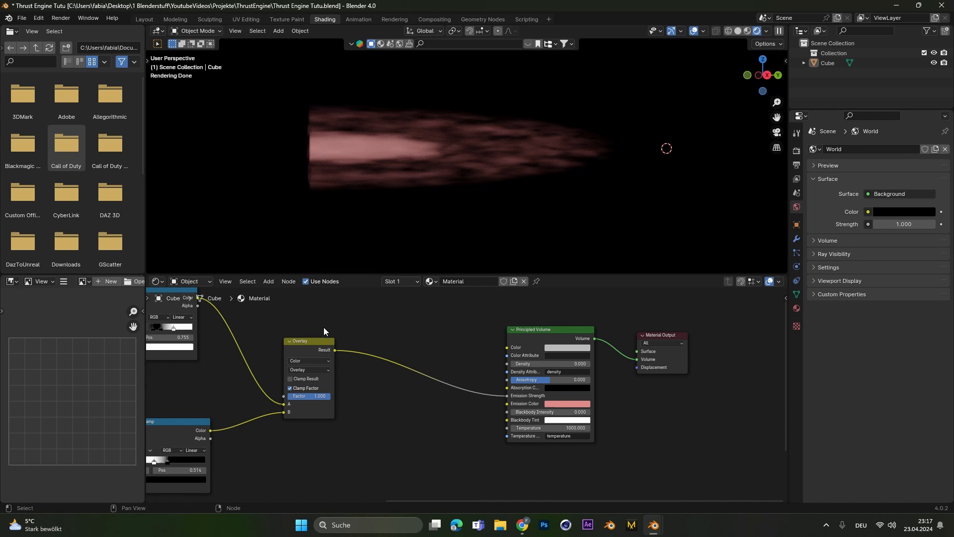
Add a Math node on the Emission Strength link and set it to Multiply.
{"action": "type", "text": "mat"}
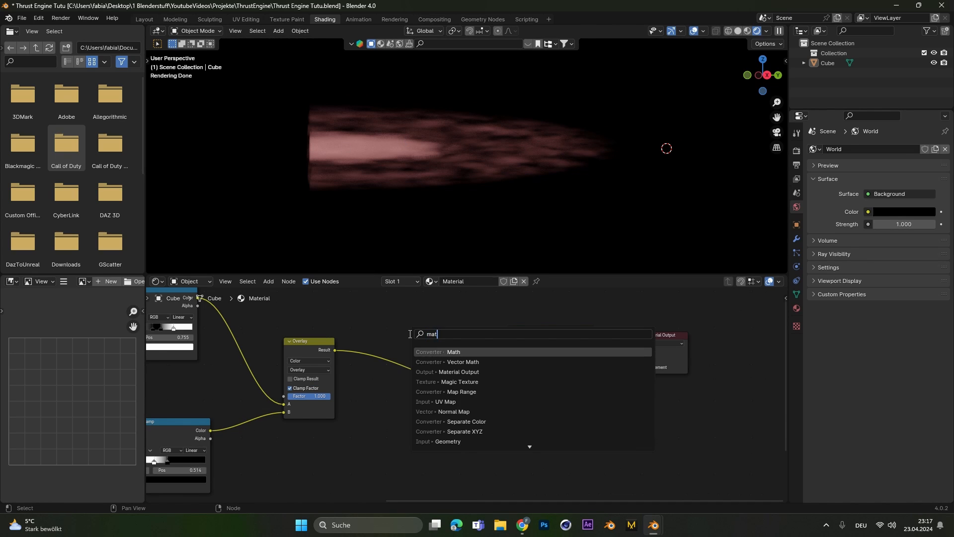
{"action": "left_click", "coordinate": [453, 351]}
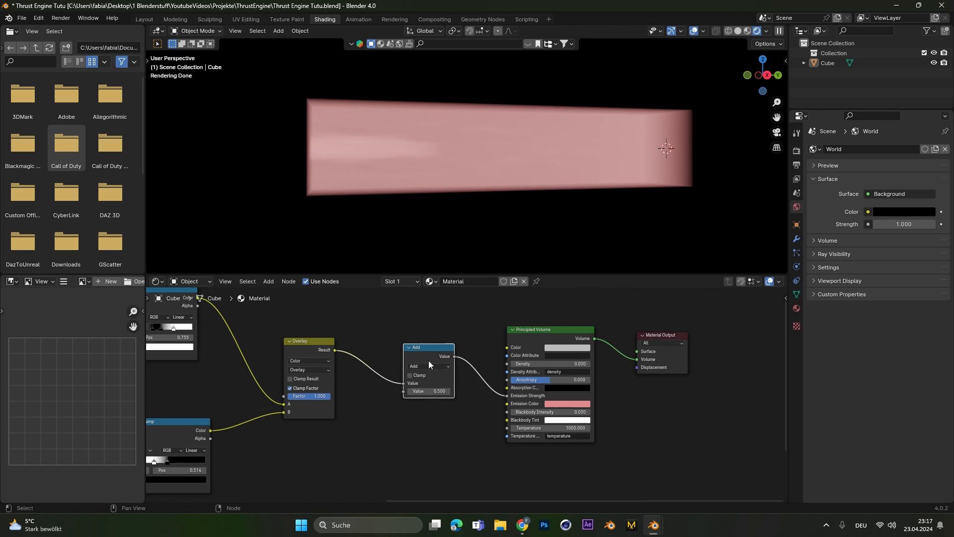
{"action": "left_click", "coordinate": [428, 365]}
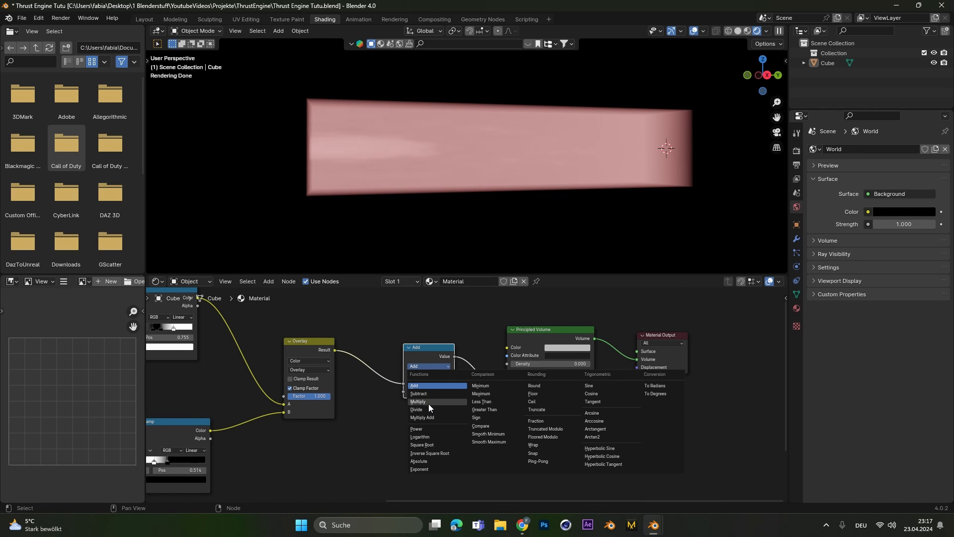
{"action": "left_click", "coordinate": [418, 404]}
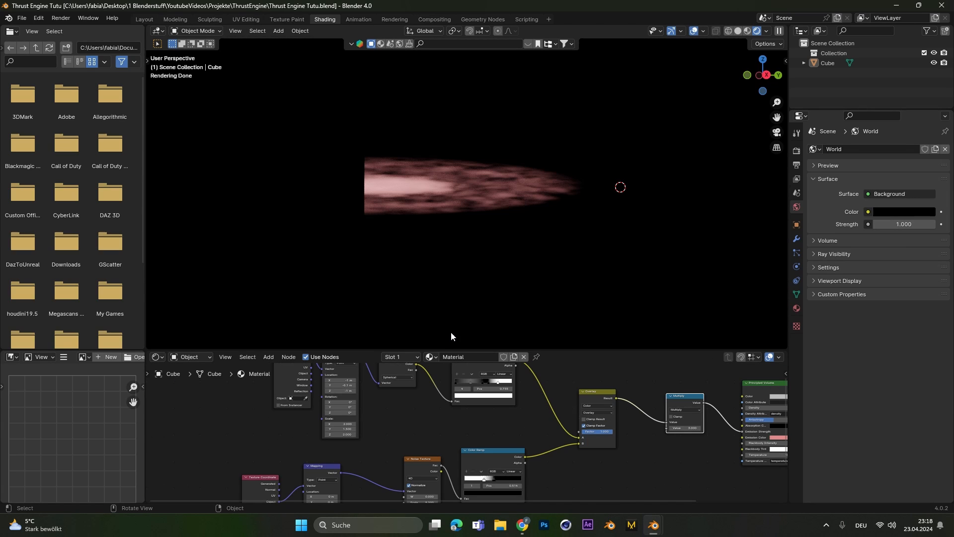
{"action": "mouse_move", "coordinate": [560, 168]}
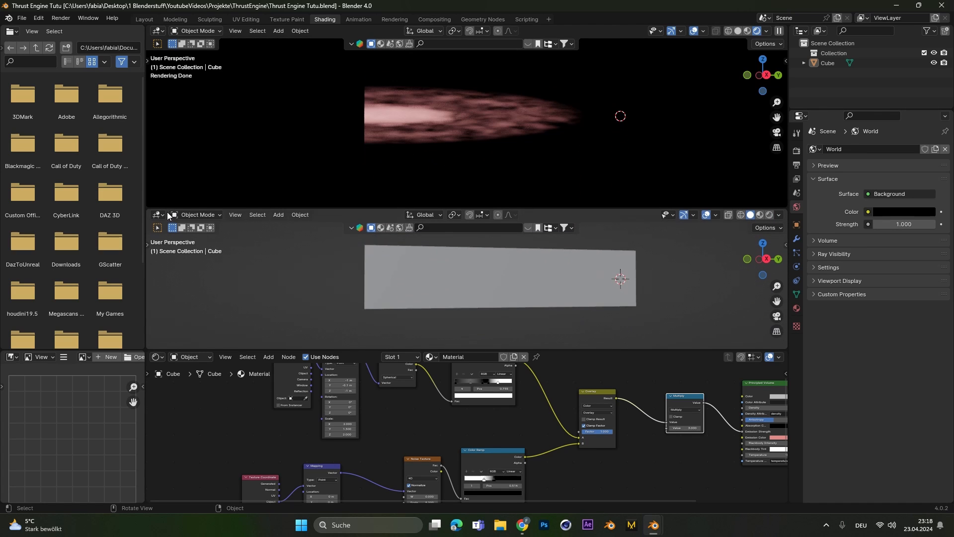
Change the new lower area's editor type to Timeline.
{"action": "left_click", "coordinate": [158, 214]}
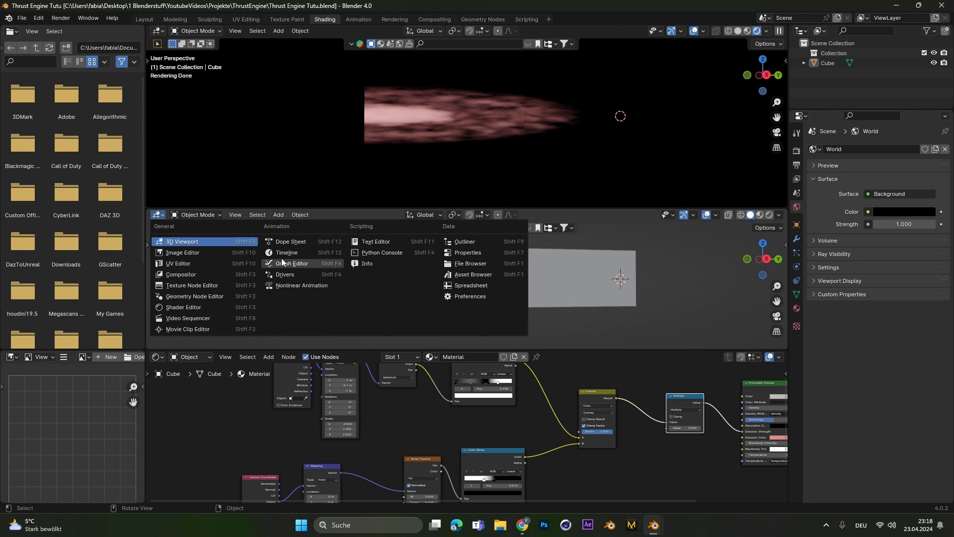
{"action": "left_click", "coordinate": [286, 252]}
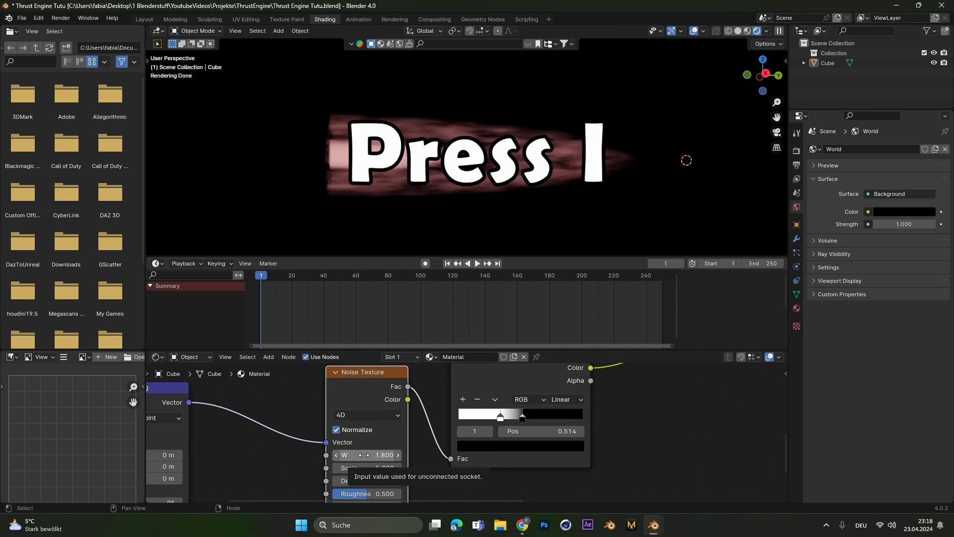
Key noise W at 1.8 on frame 1 and 5.4 on frame 99, then select the Cube.
{"action": "left_click", "coordinate": [477, 265]}
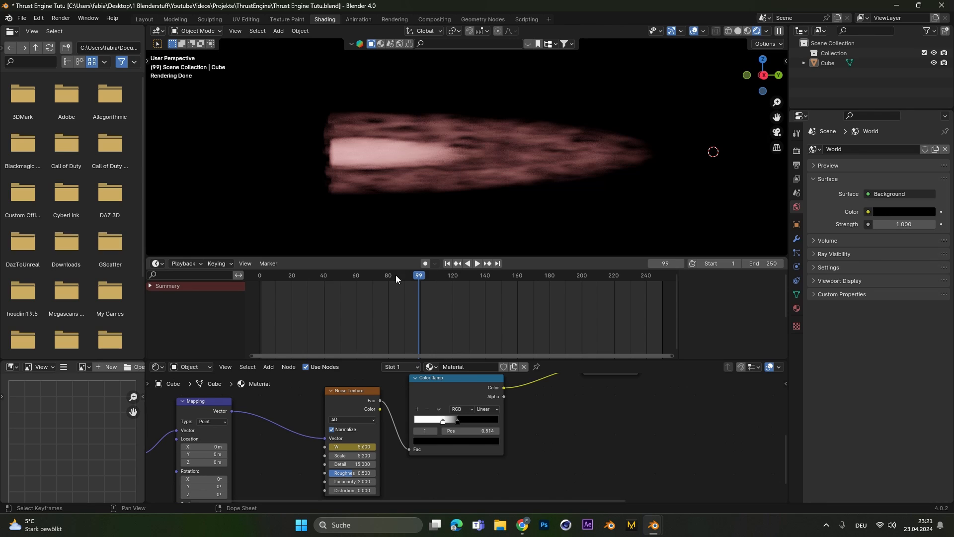
{"action": "left_click", "coordinate": [377, 233]}
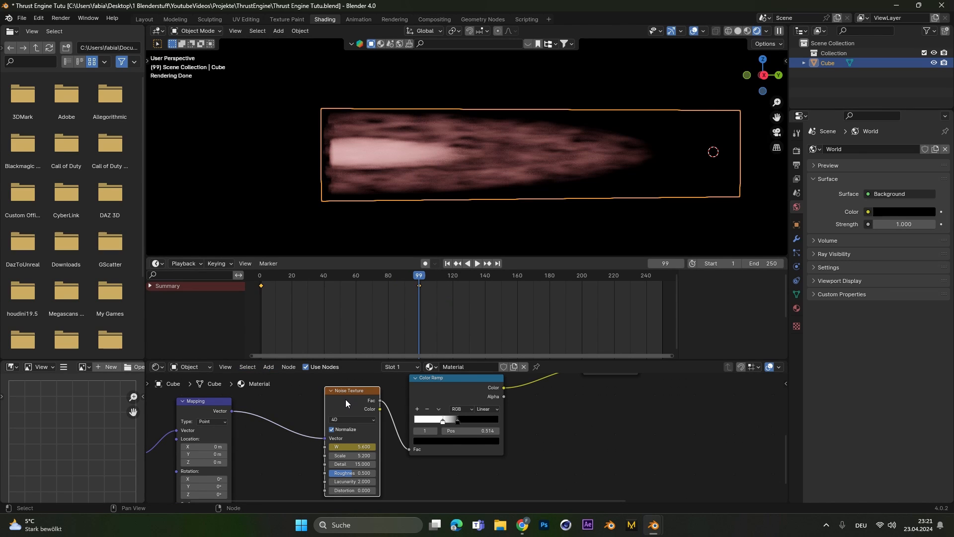
{"action": "mouse_move", "coordinate": [365, 403]}
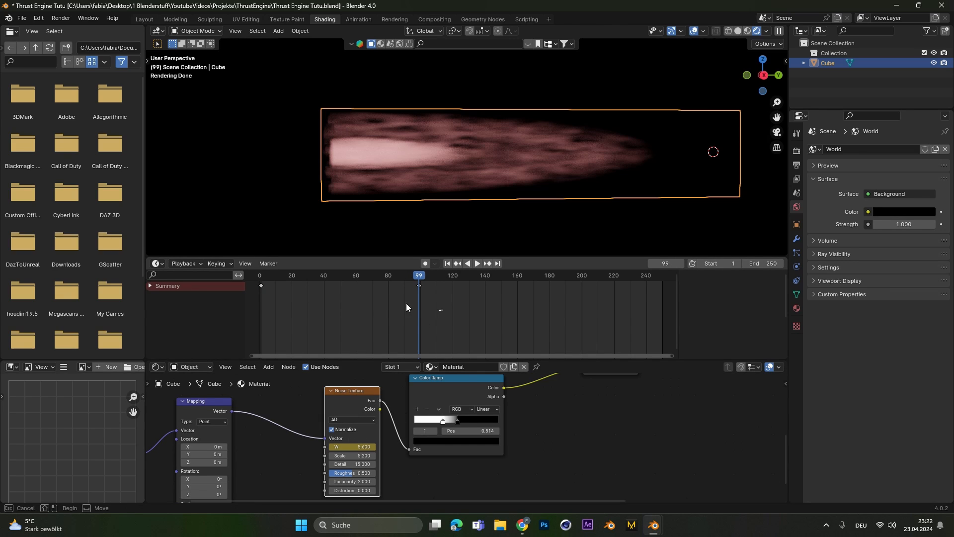
Change the handle type of the noise W keyframes at frames 1 and 99.
{"action": "right_click", "coordinate": [406, 307]}
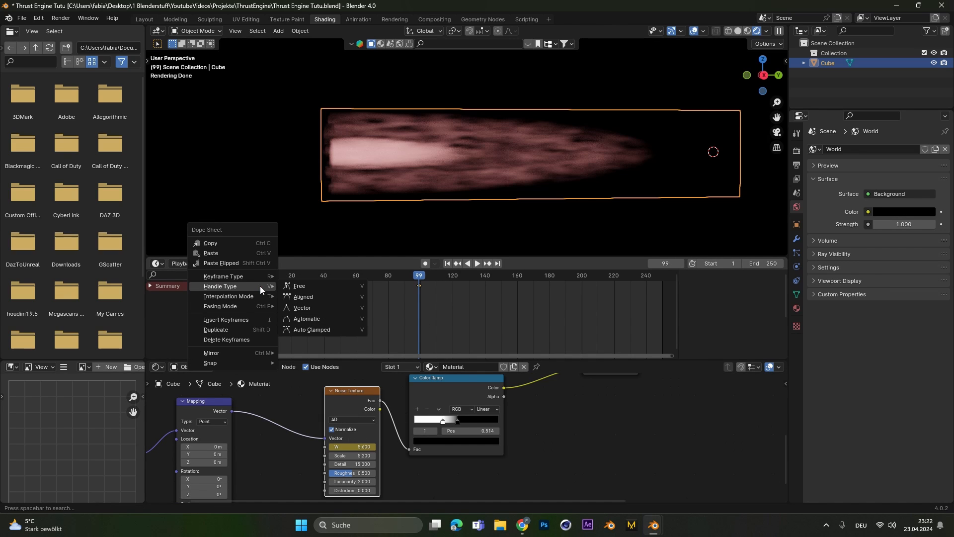
{"action": "left_click", "coordinate": [302, 307]}
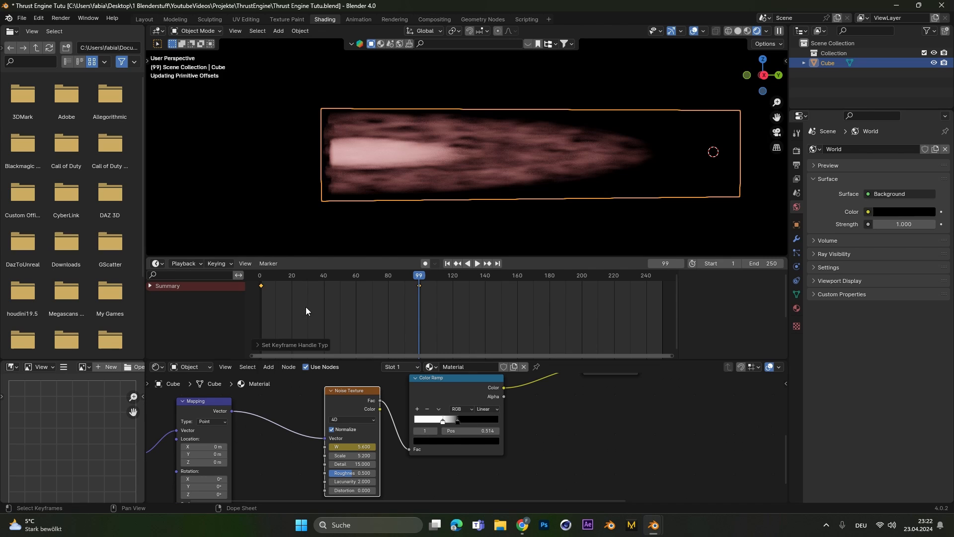
{"action": "left_click", "coordinate": [477, 267]}
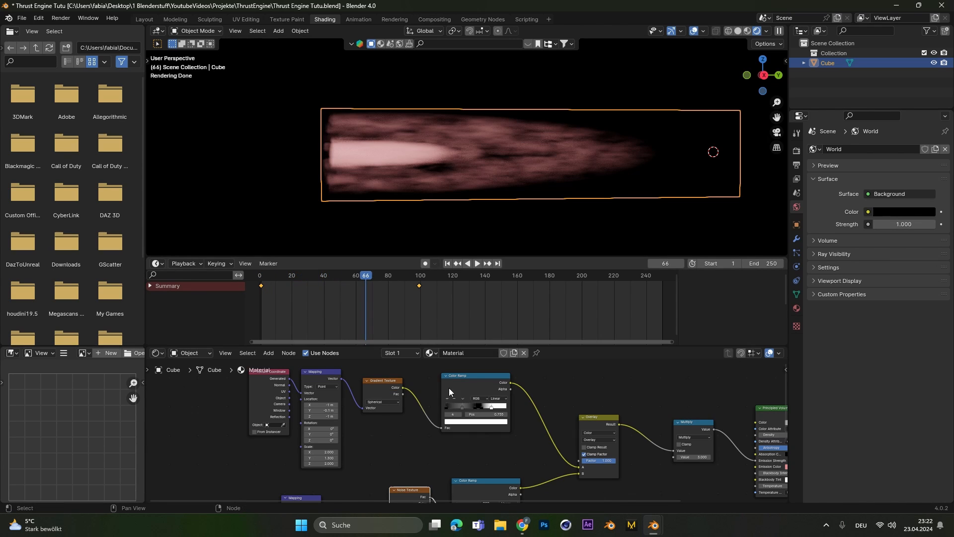
{"action": "mouse_move", "coordinate": [373, 436]}
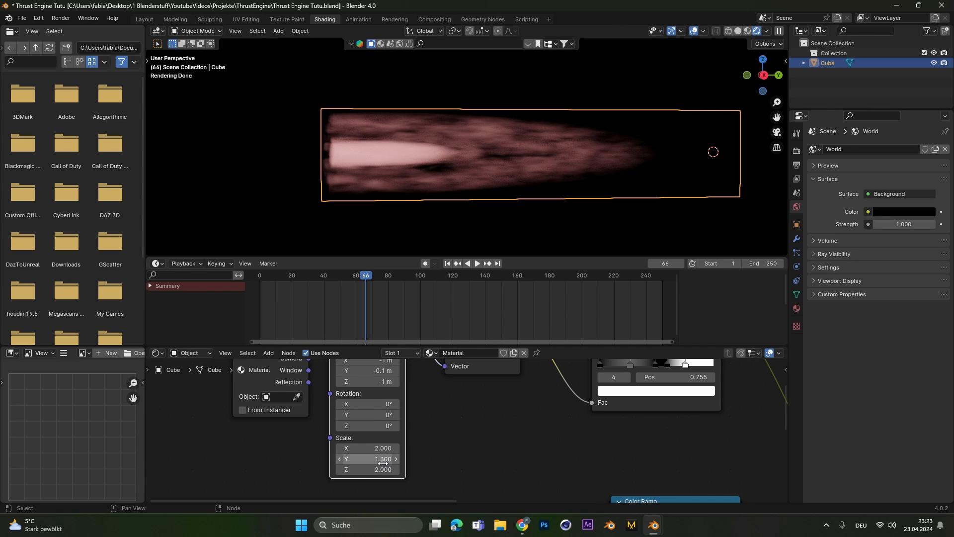
Key the first Mapping node's scale at 2, 1.4, 2 on frame 30.
{"action": "left_click", "coordinate": [259, 275]}
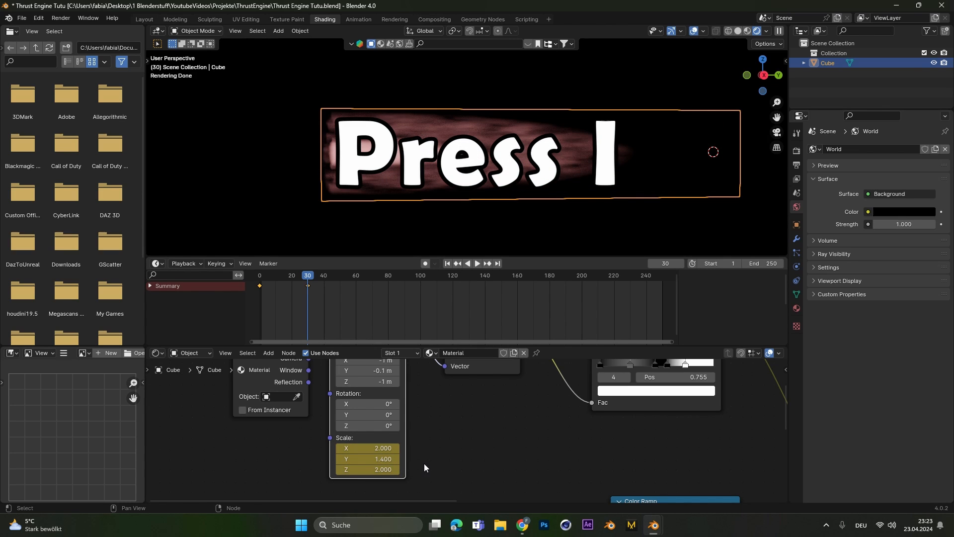
{"action": "left_click", "coordinate": [478, 263]}
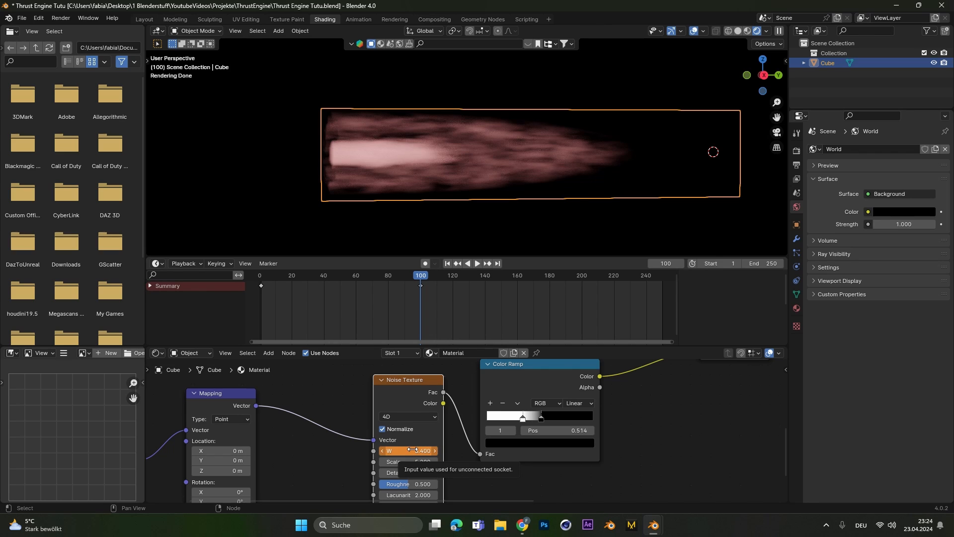
Scrub back to frame 2 to preview the small flame with noise W at 1.867.
{"action": "left_click", "coordinate": [262, 275]}
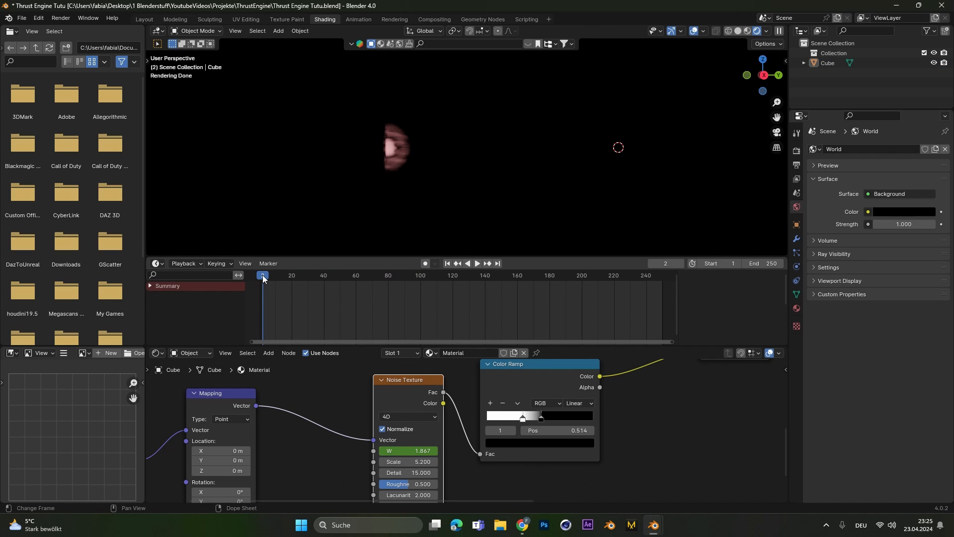